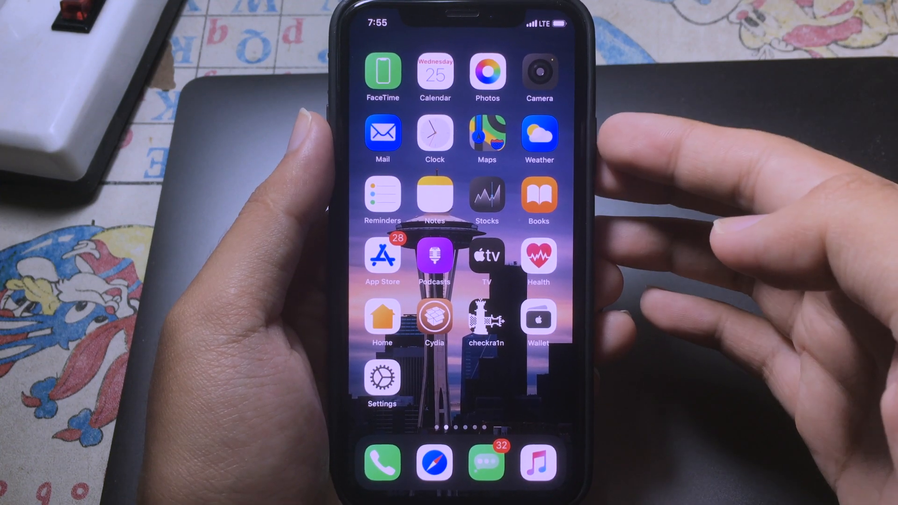
In Cydia Sources, view the add-source prompt, then browse the akusio repo's Tweaks to BackgrounderAction2
scroll(left, 3)
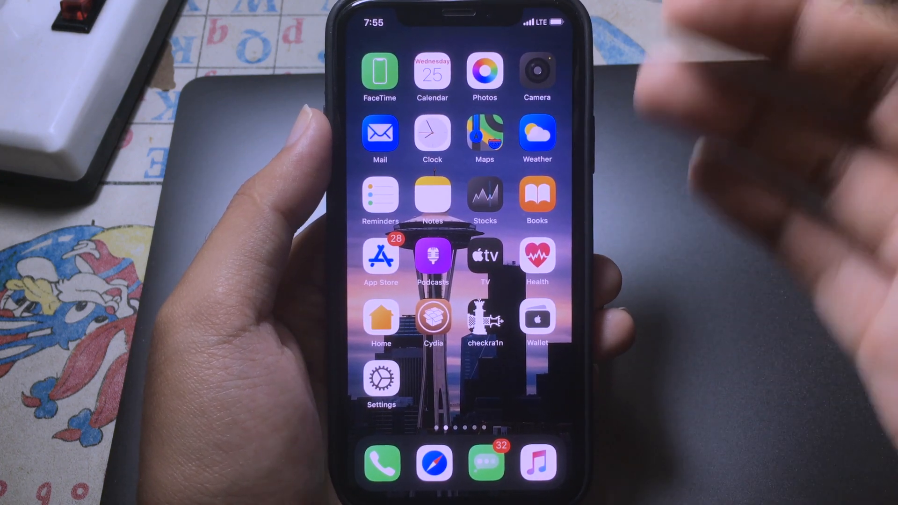
scroll(left, 3)
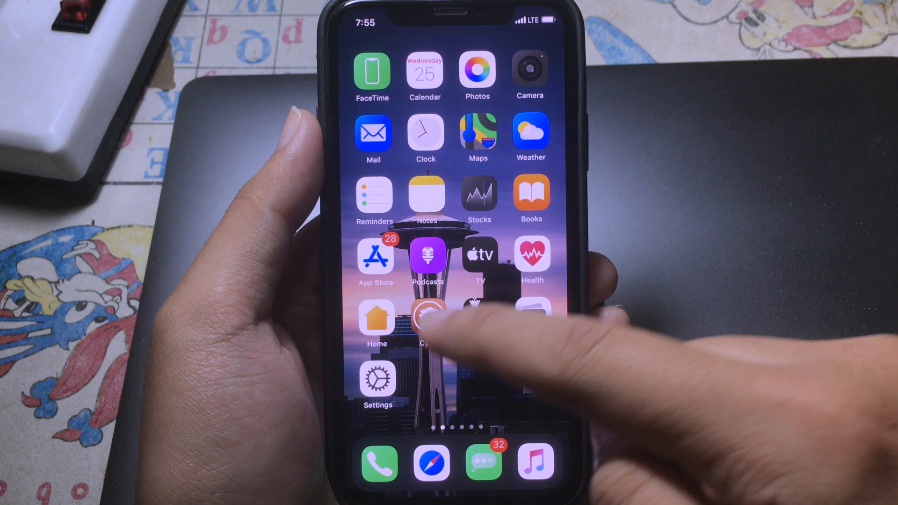
click(426, 317)
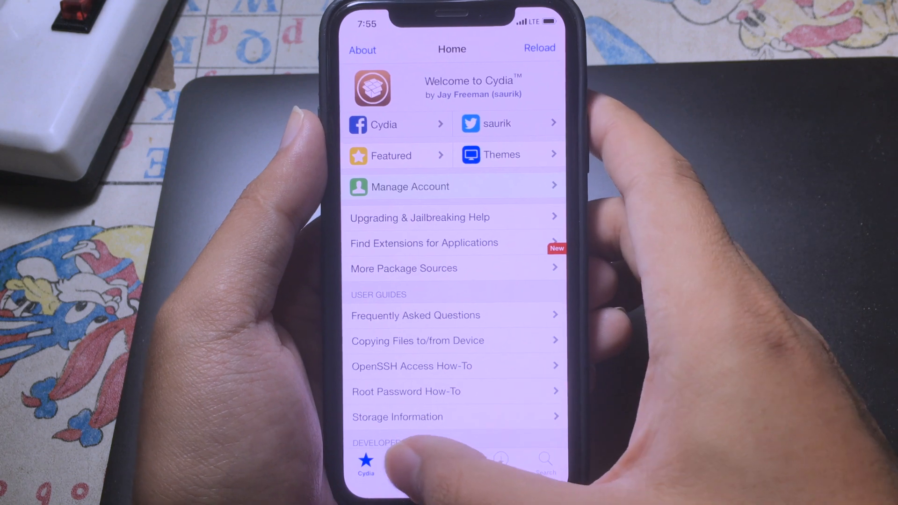
click(412, 461)
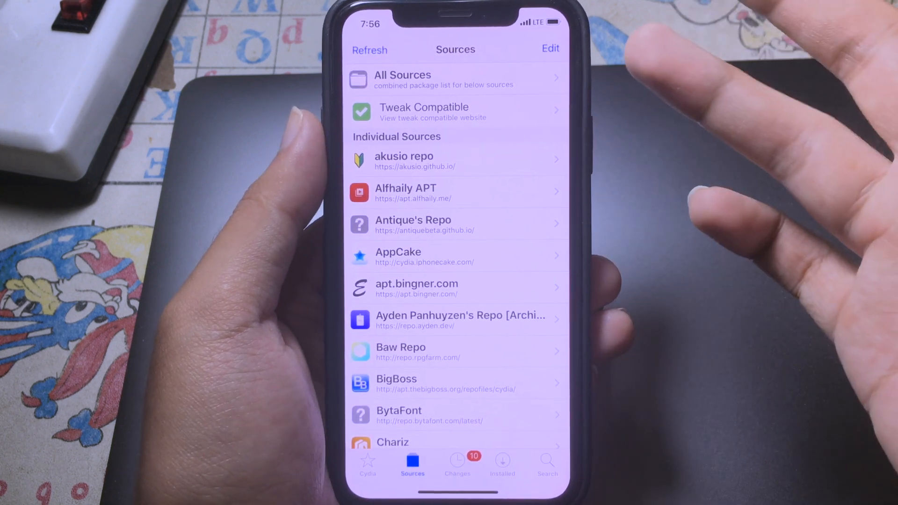
click(550, 48)
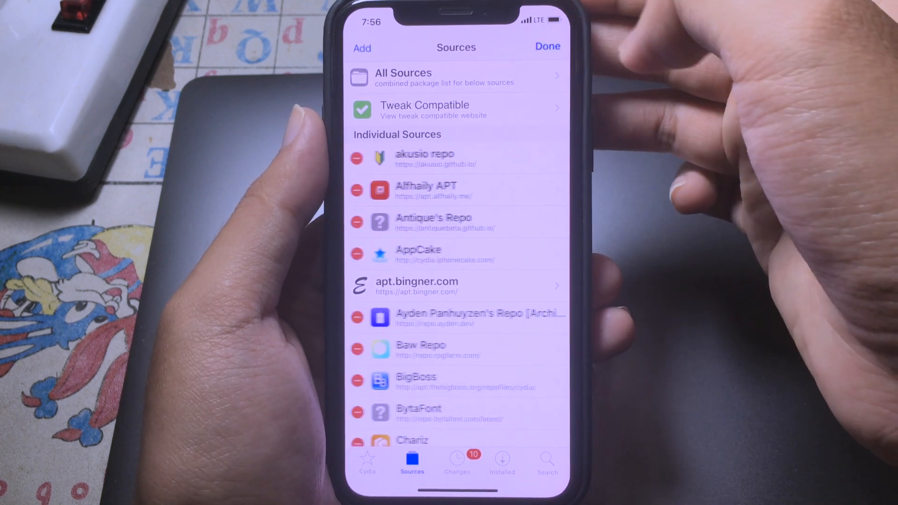
click(362, 48)
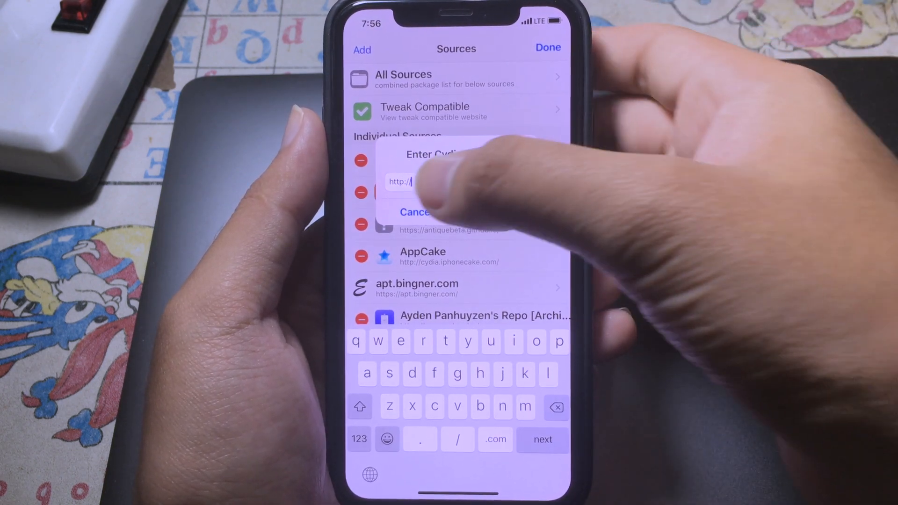
click(414, 212)
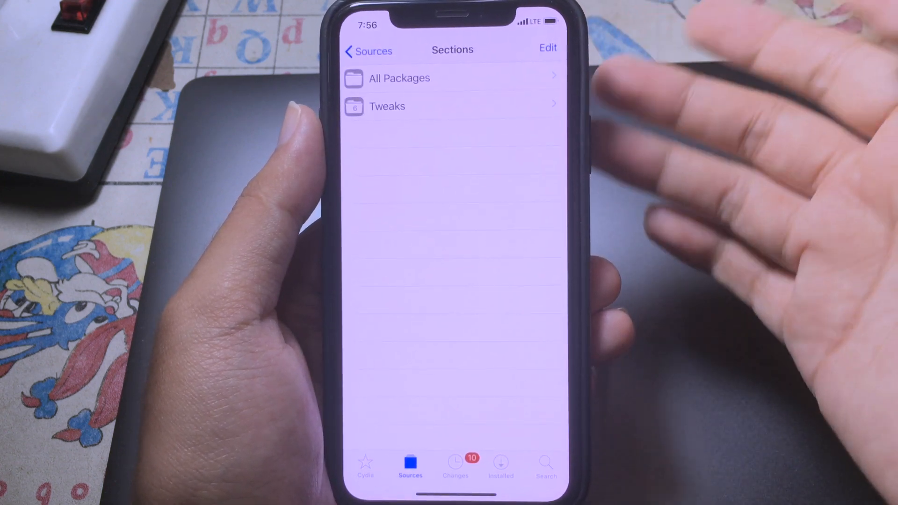
click(387, 106)
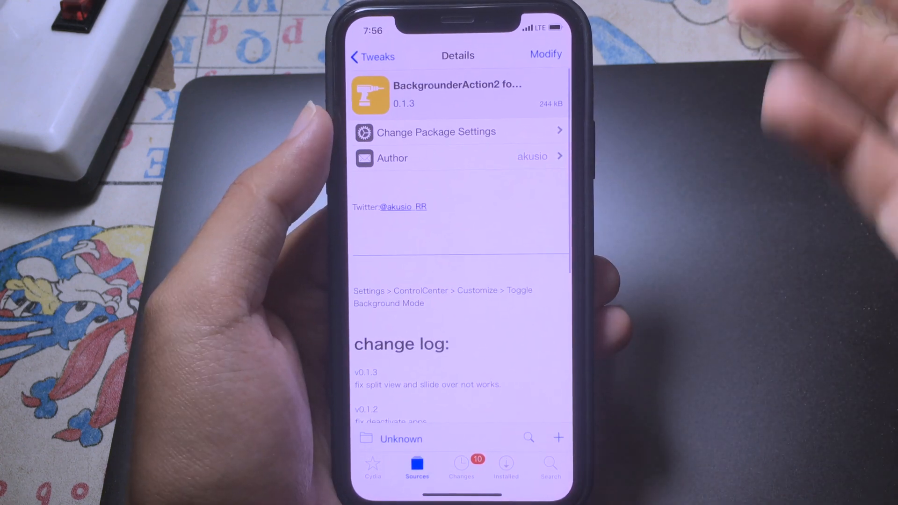
click(550, 464)
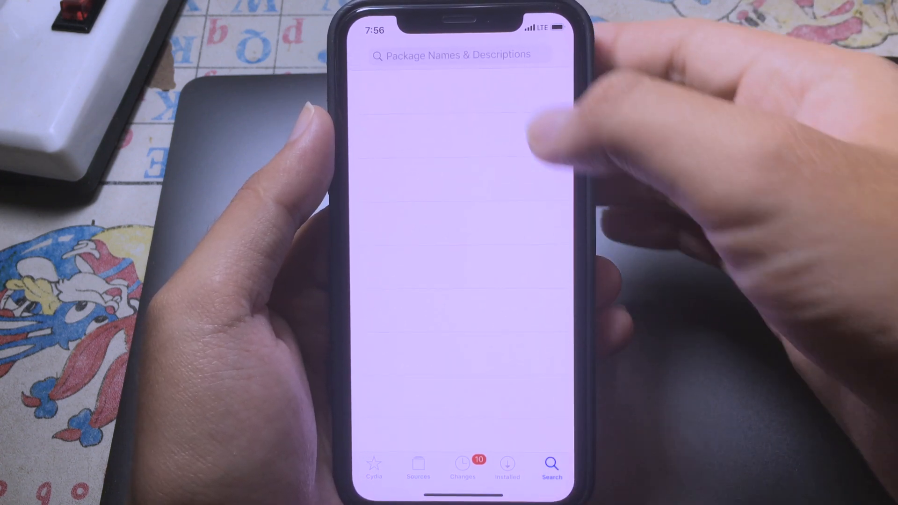
text(Ccsupp)
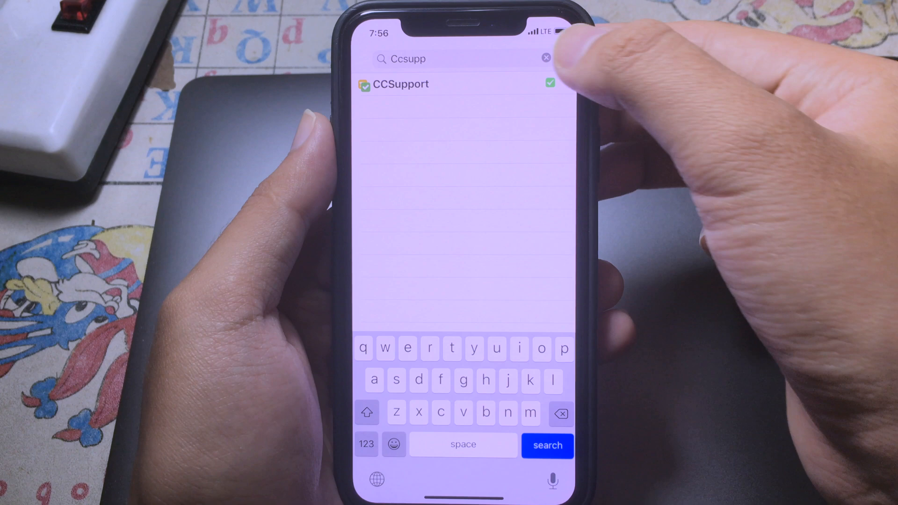
click(546, 57)
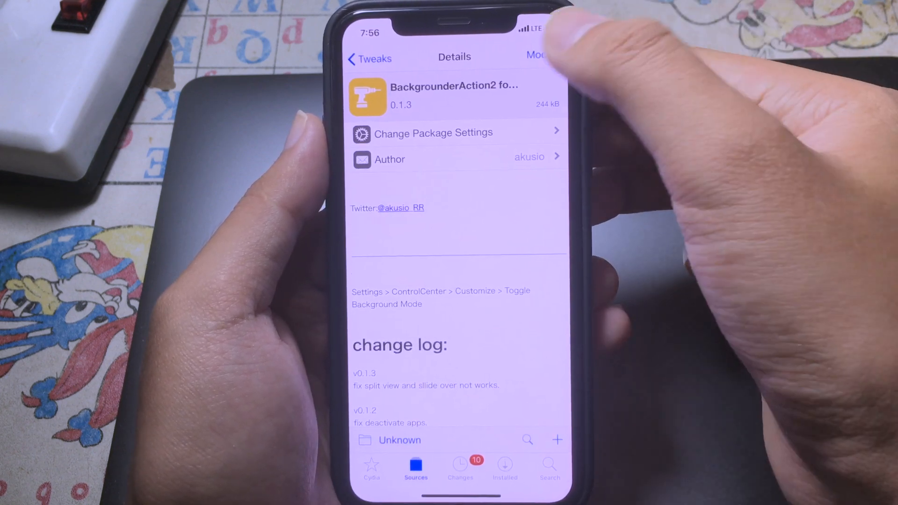
Install BackgrounderAction2 for CCSupport via Modify > Install, then restart SpringBoard
click(536, 55)
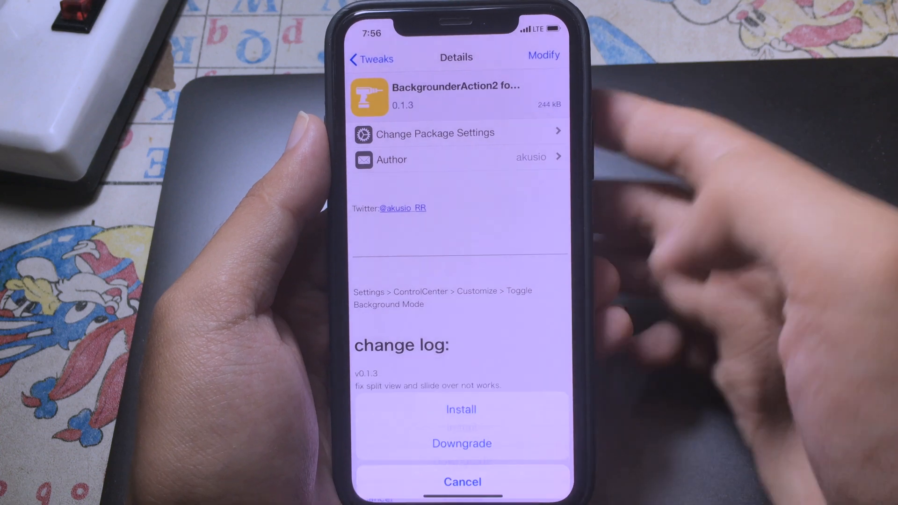
click(461, 408)
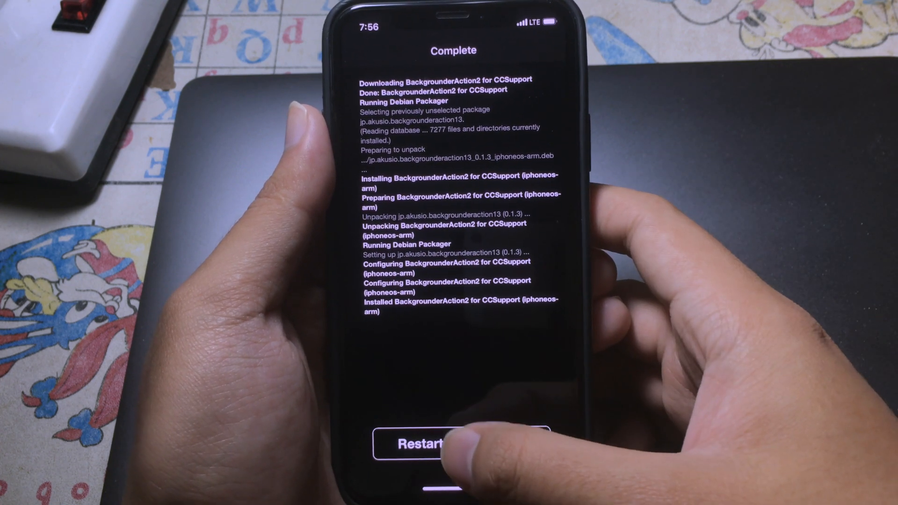
click(423, 444)
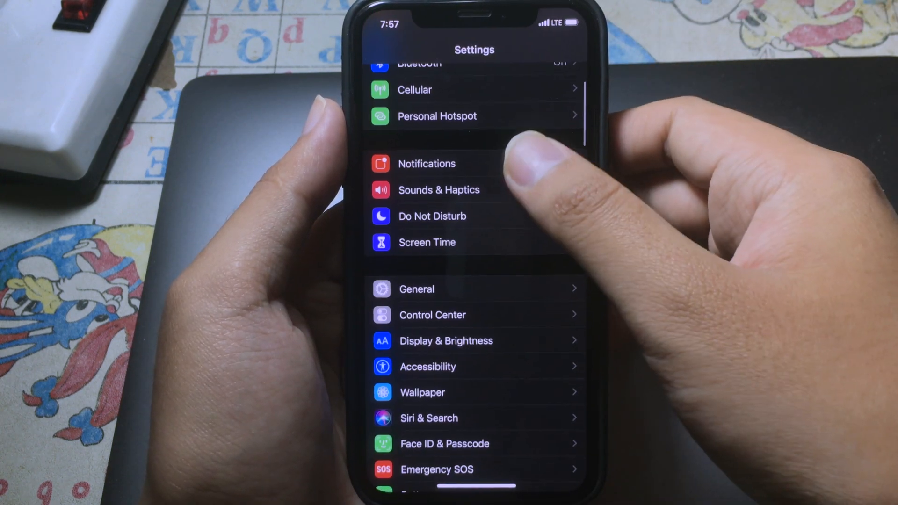
Open the Control Center settings and scroll down to reach the Toggle Background Mode control
click(432, 315)
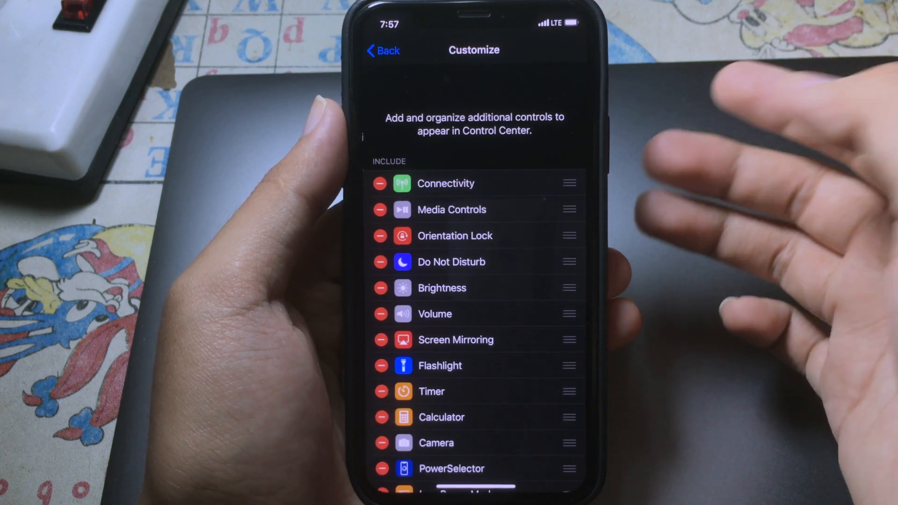
scroll(down, 3)
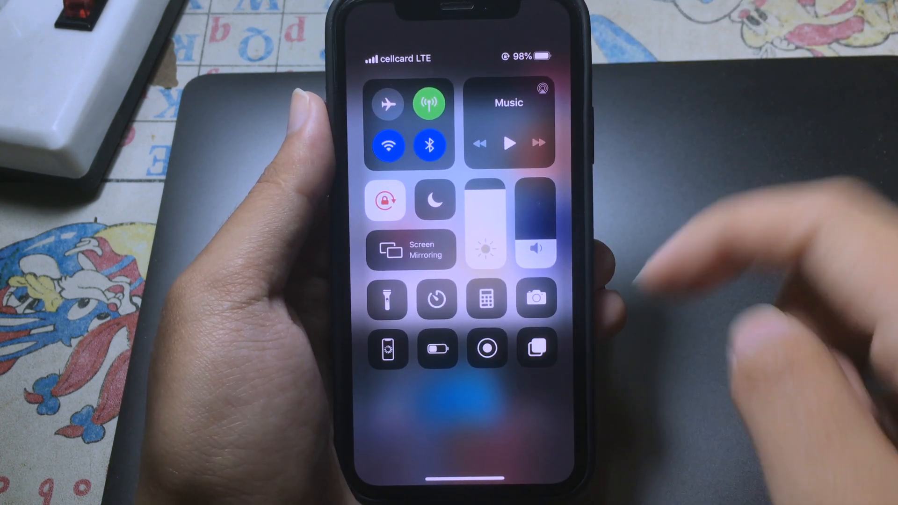
Turn on the Toggle Background Mode button in Control Center so it turns orange
click(536, 348)
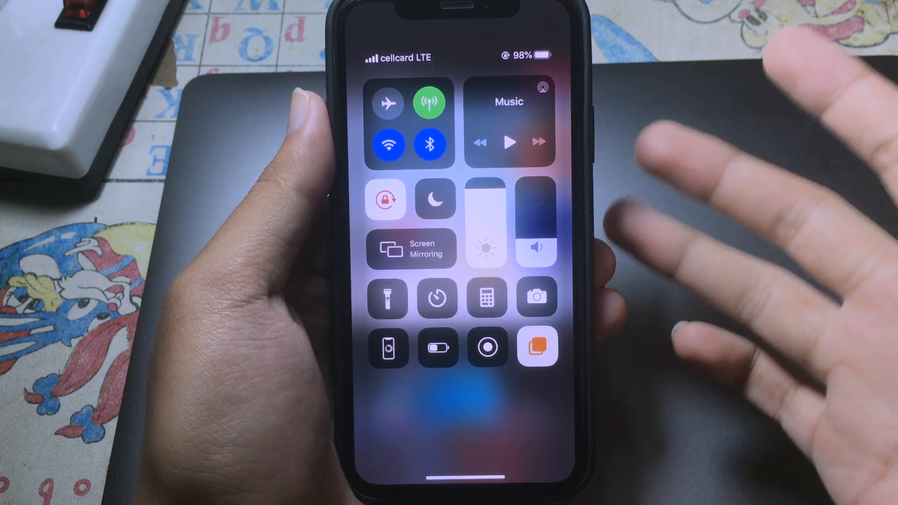